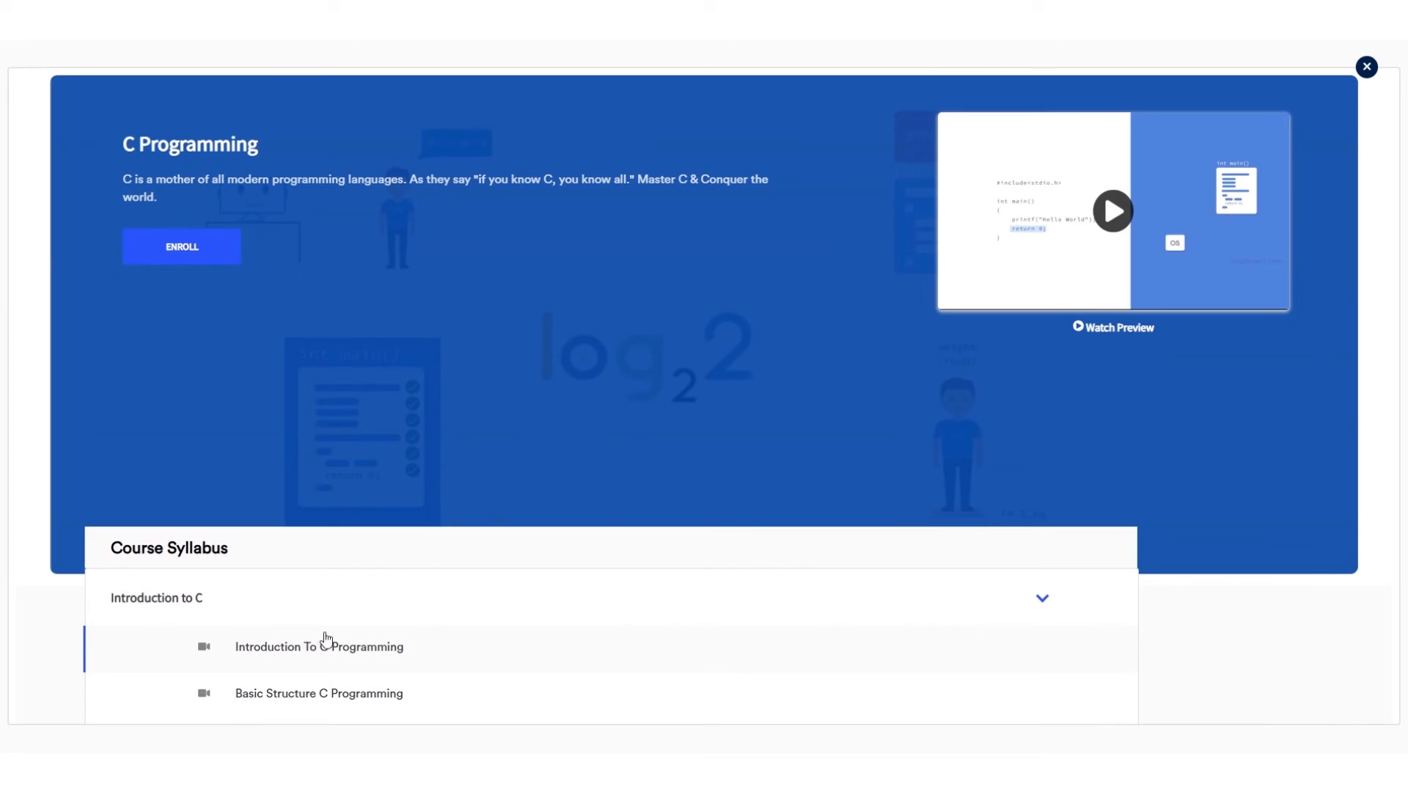
Step: Enter Introduction To C Programming and load the Basic Structure C Programming lesson
click(318, 647)
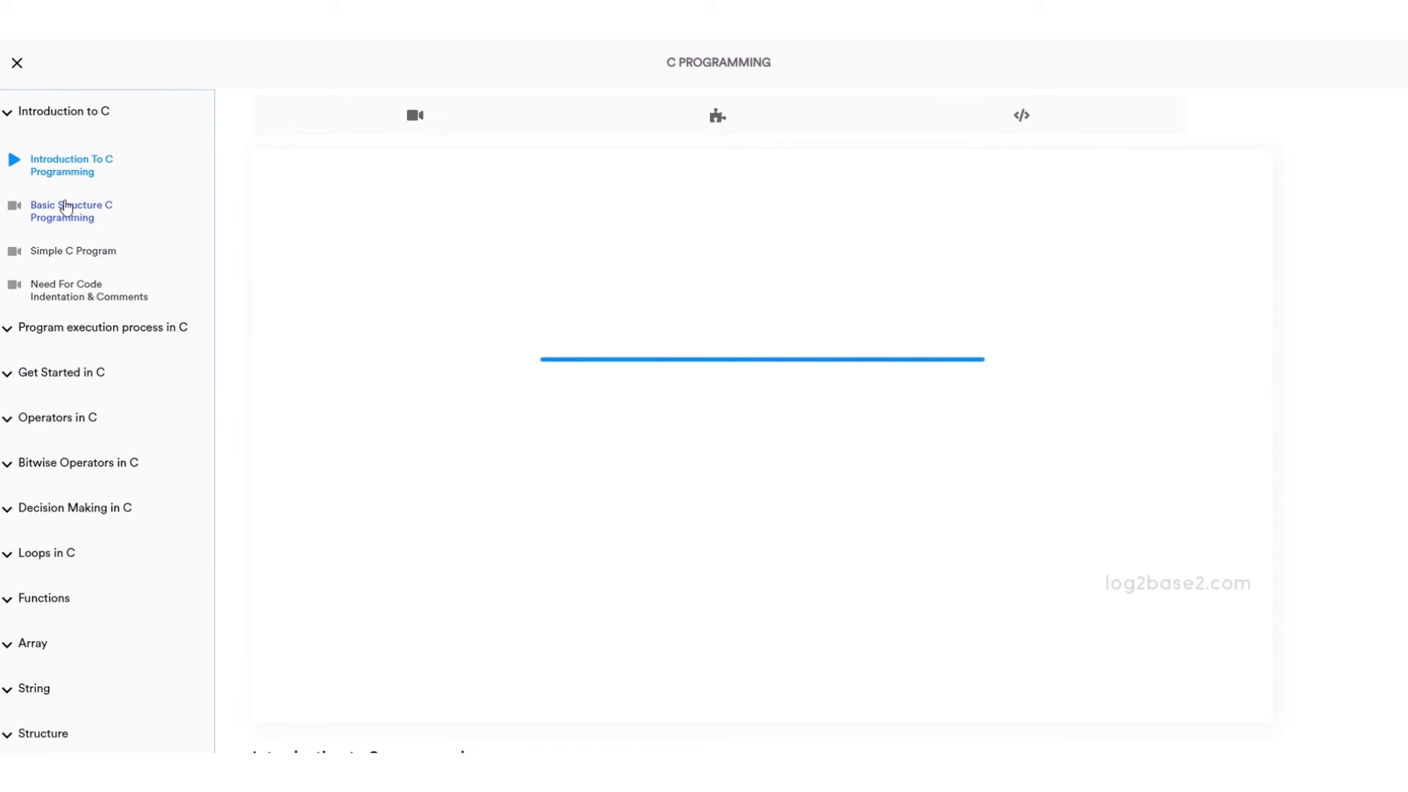
click(70, 211)
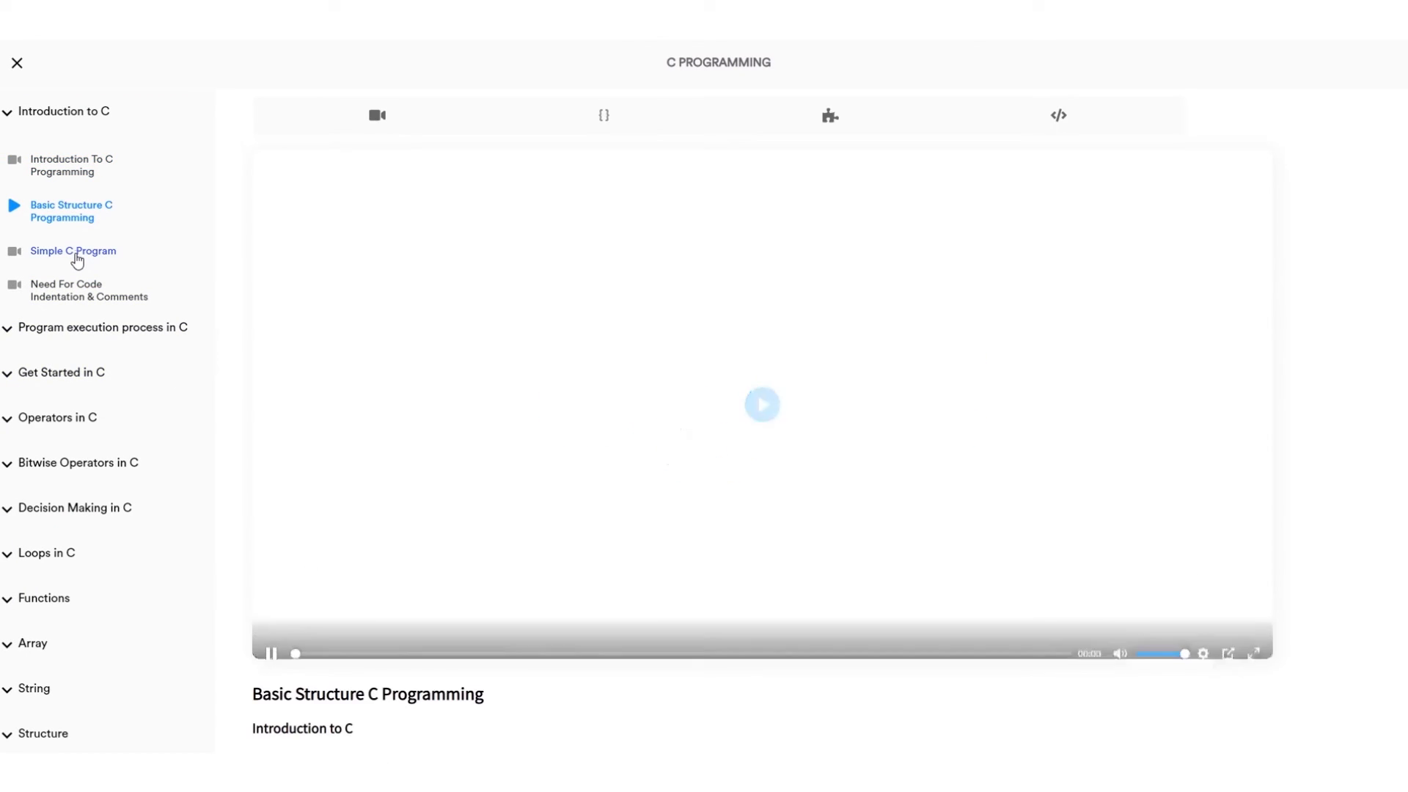
Step: Load the Simple C Program lesson and compile the printf("Hello World"); code to show Hello World
click(763, 405)
text(printf("Hel"))
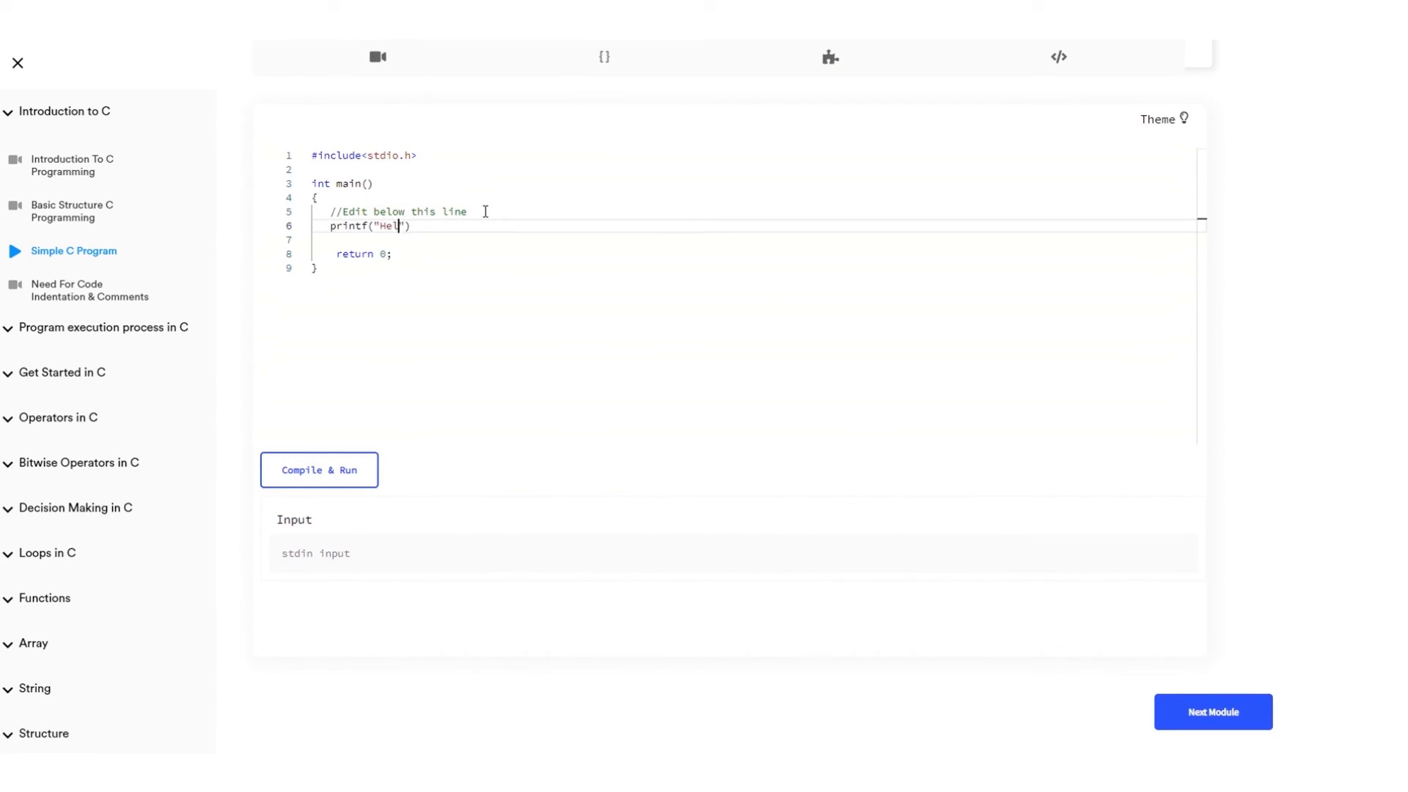
click(320, 470)
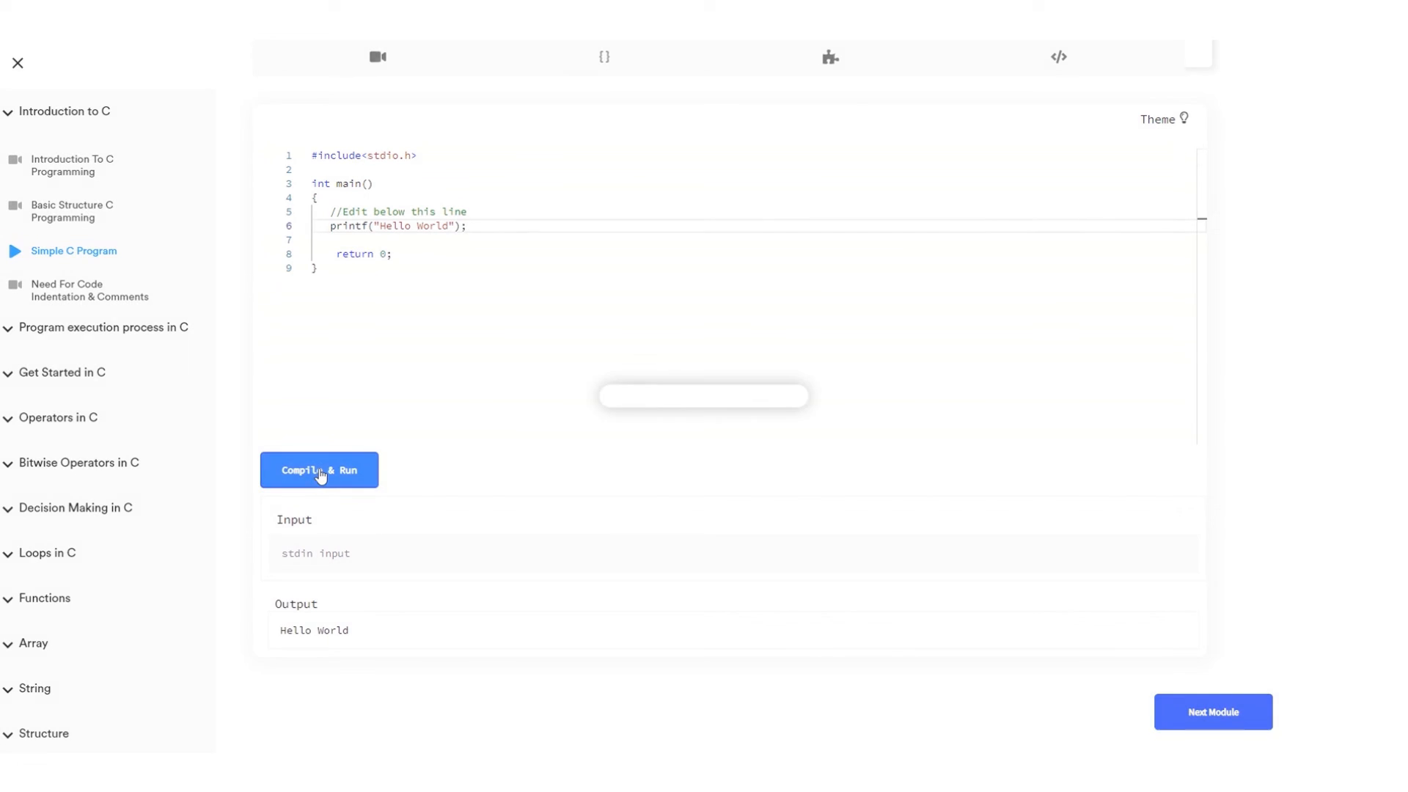